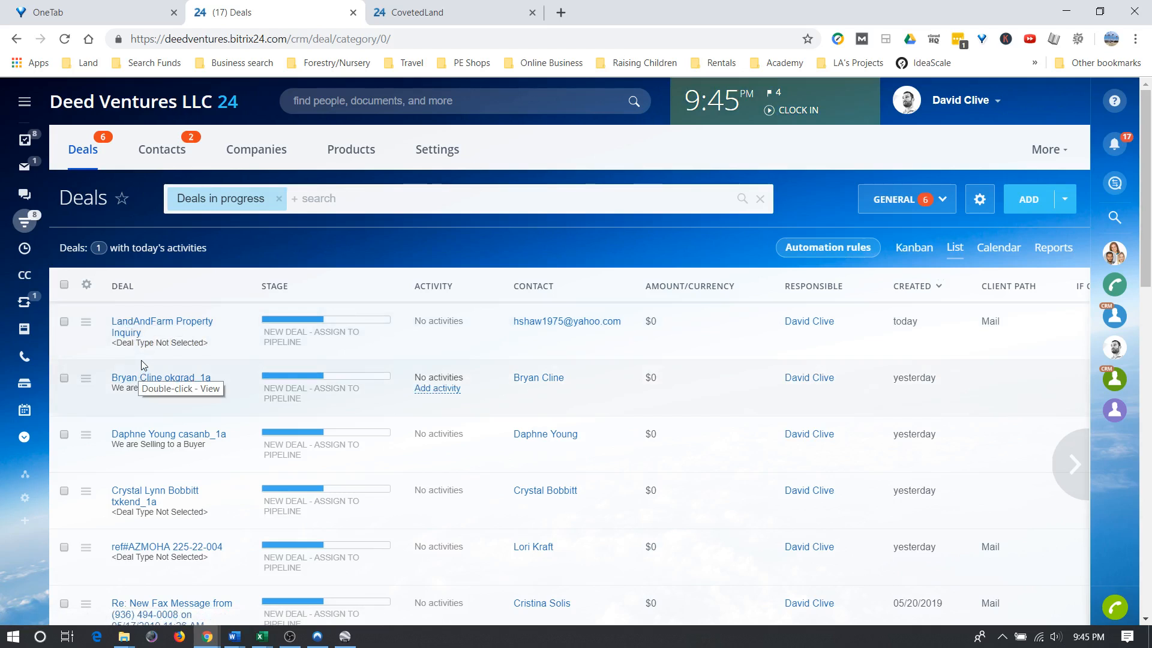
pyautogui.moveTo(98, 403)
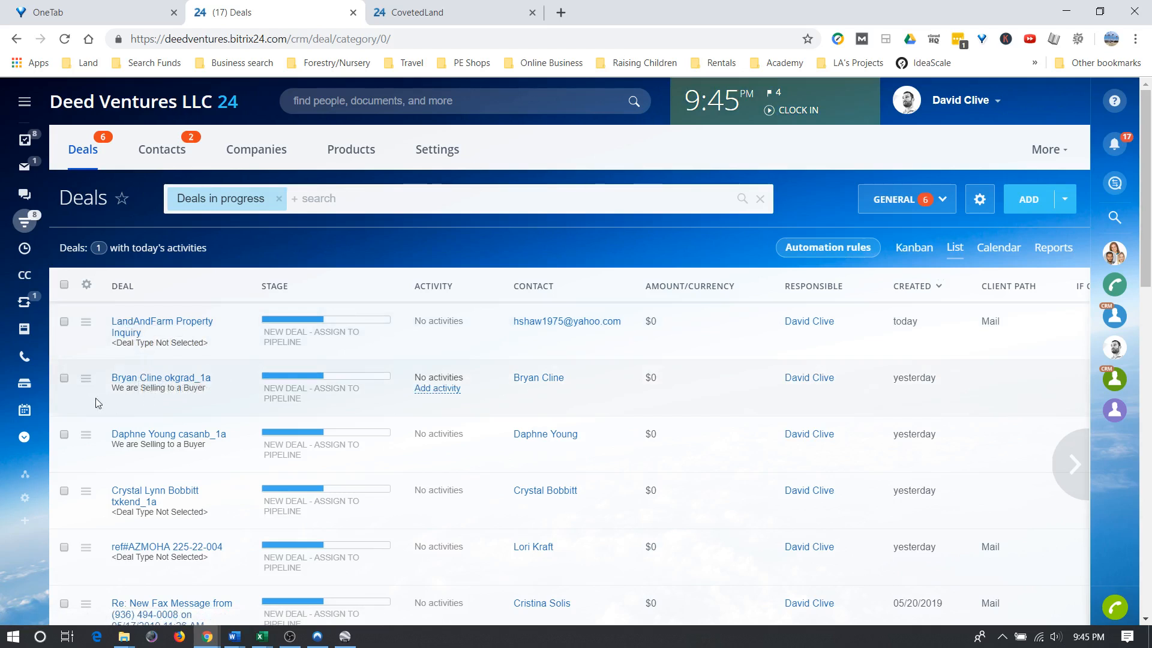
pyautogui.moveTo(360, 380)
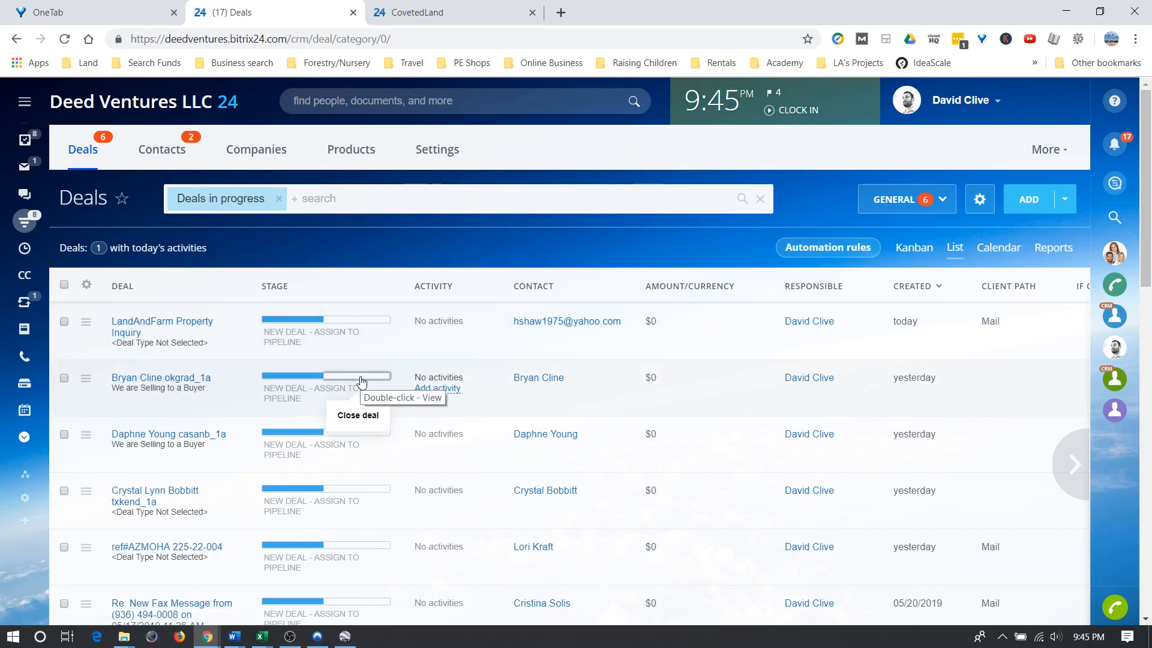
# Step: Switch the deals in progress from the list to the Kanban board view
pyautogui.click(357, 415)
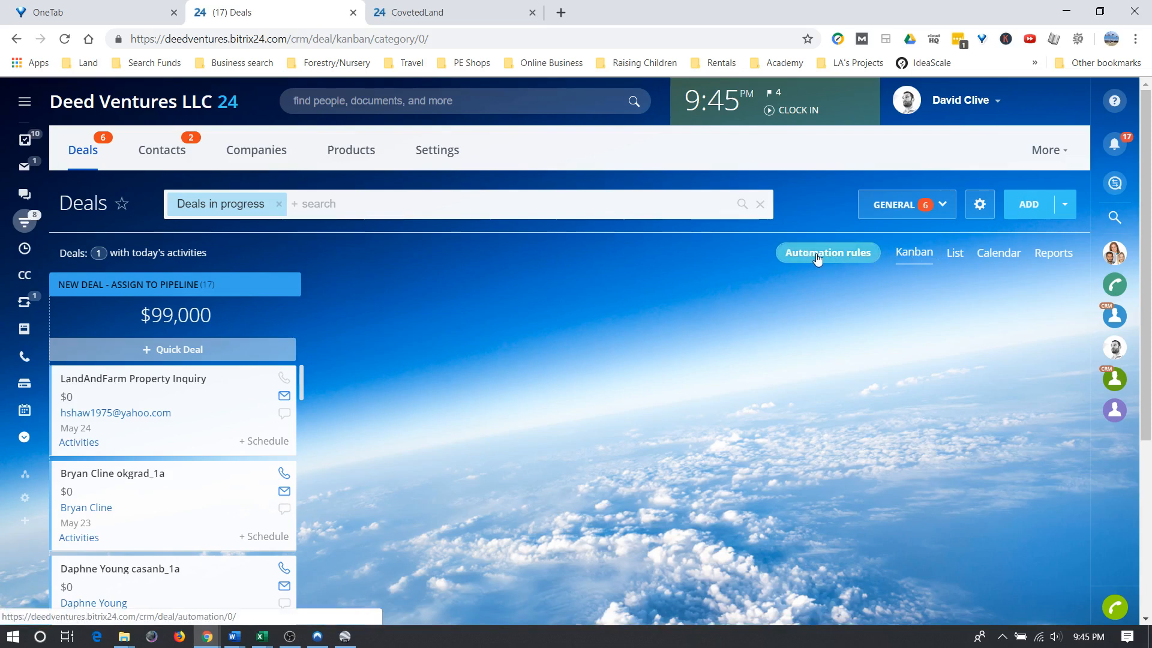
pyautogui.moveTo(567, 388)
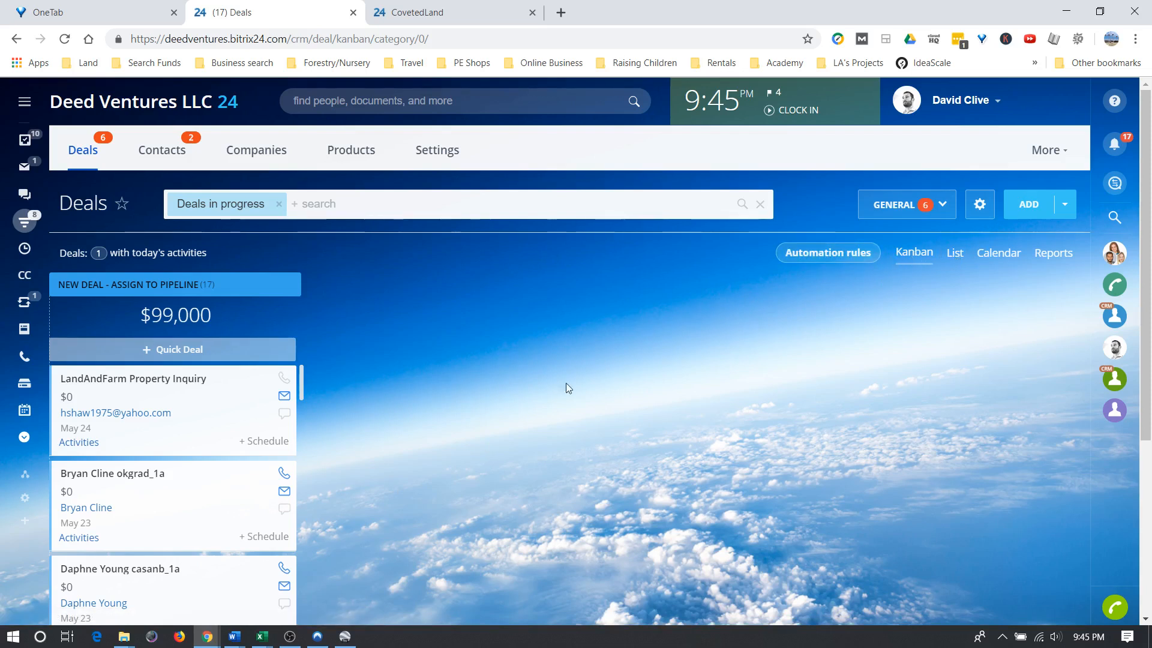